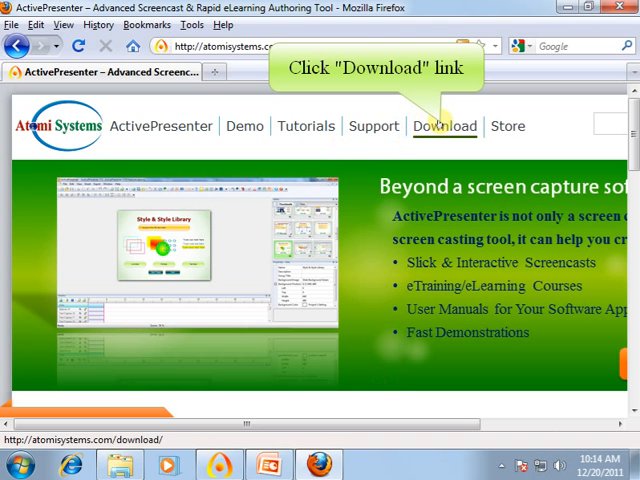
# Download the ActivePresenter 3.0.1 installer from the Atomi Systems download page
pyautogui.click(444, 126)
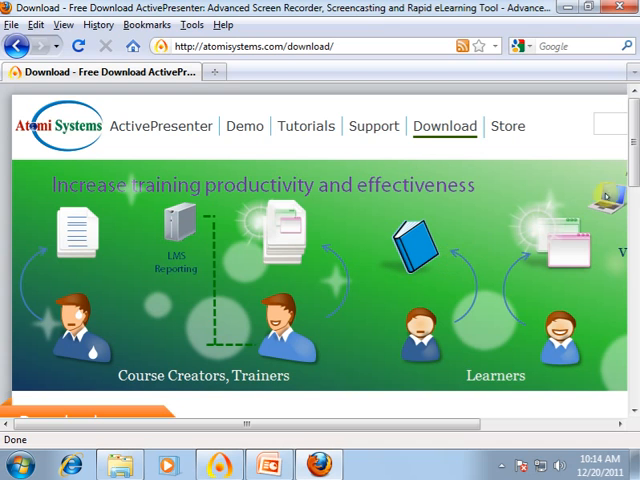
pyautogui.scroll(-3)
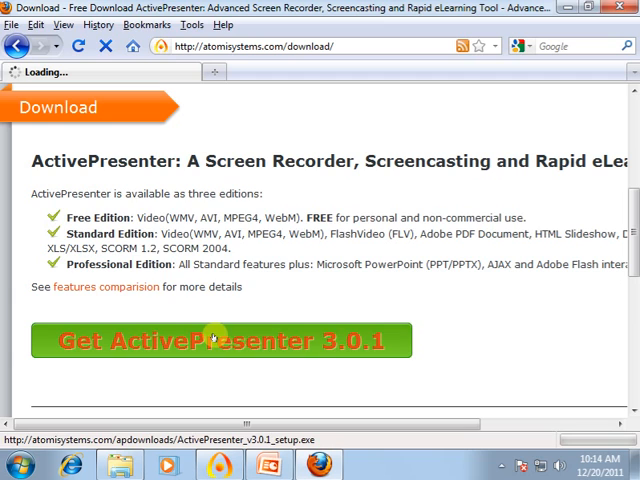
pyautogui.click(213, 340)
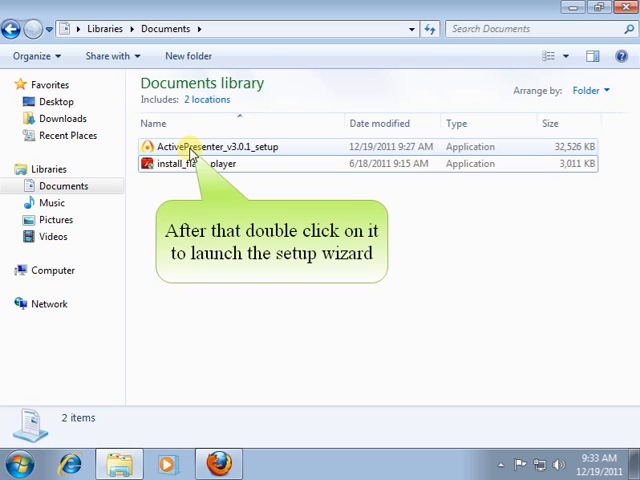
# Run ActivePresenter_v3.0.1_setup from Documents with English as the setup language
pyautogui.doubleClick(200, 147)
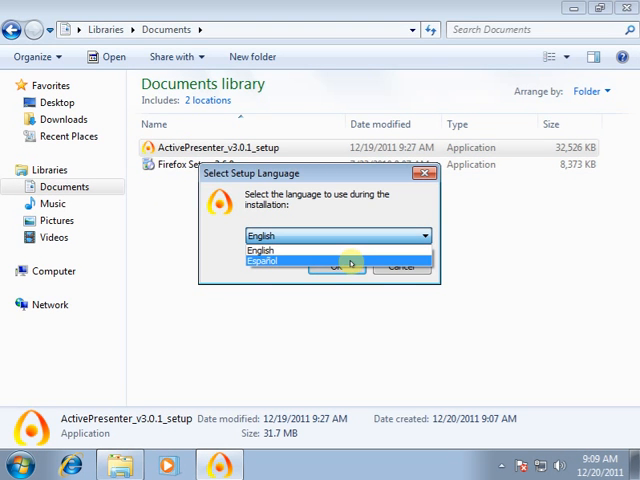
pyautogui.click(340, 267)
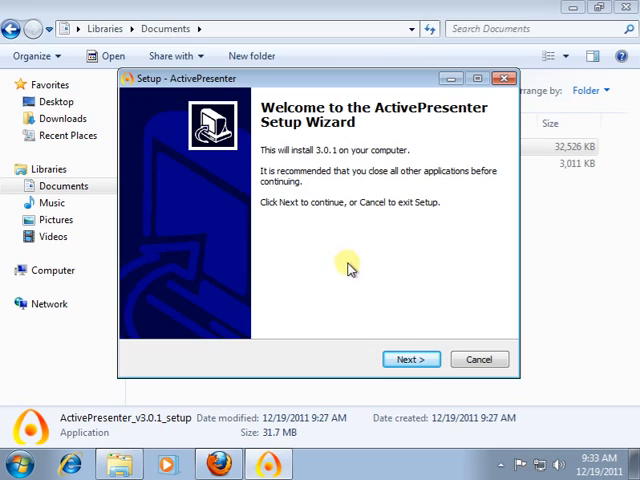
# Pass the welcome screen, accept the license agreement, and advance to User Information
pyautogui.click(410, 358)
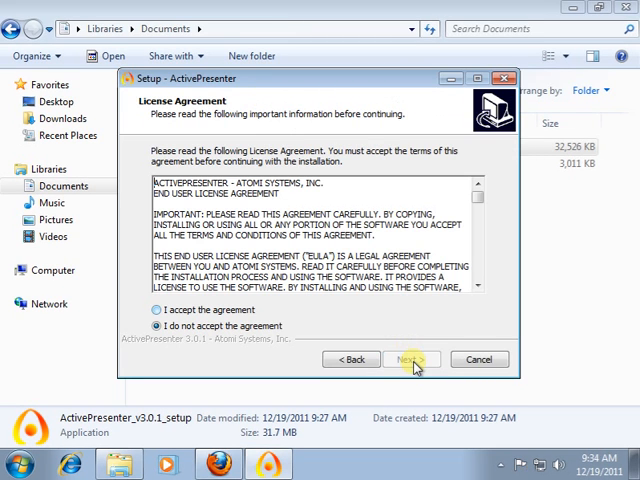
pyautogui.click(158, 309)
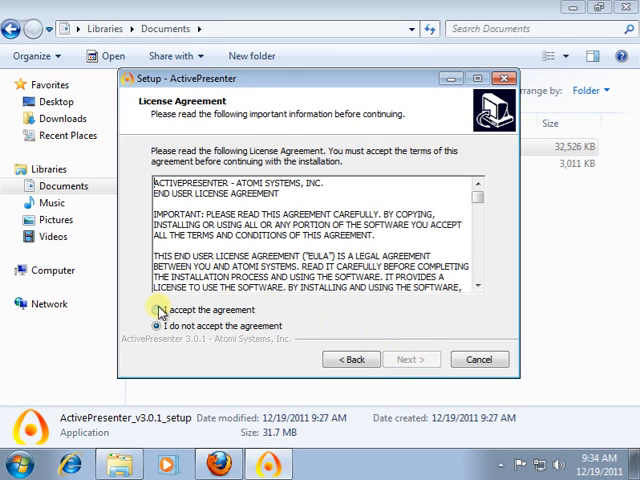
pyautogui.click(160, 309)
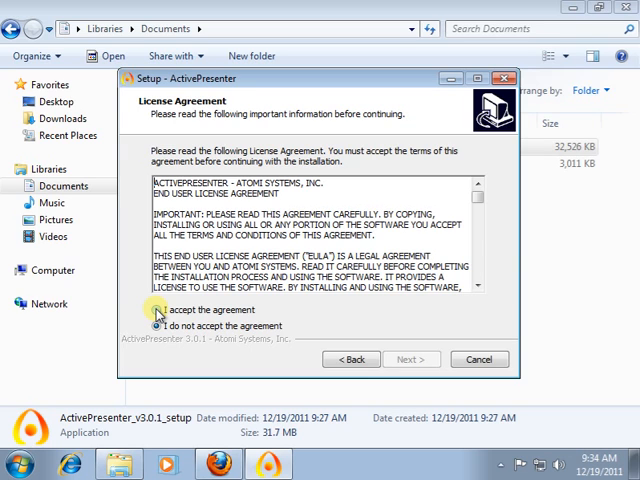
pyautogui.click(157, 309)
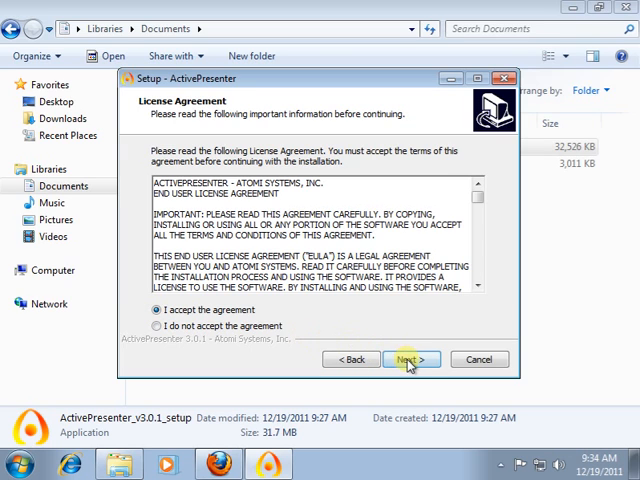
pyautogui.click(411, 359)
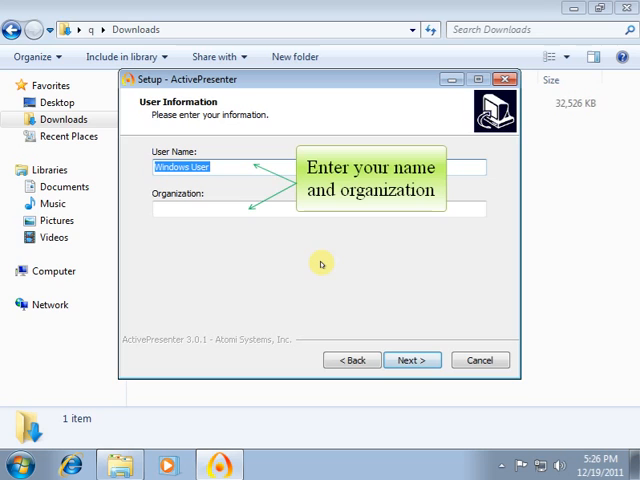
# Enter user name 'ActivePresenter' and organization 'AtomiSystems', then continue
pyautogui.write('A')
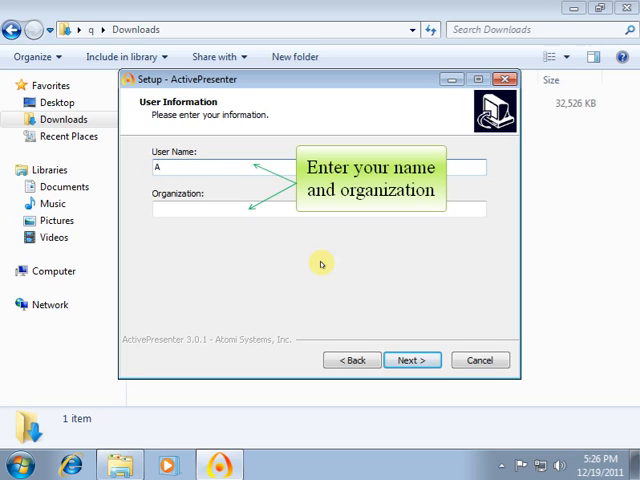
pyautogui.write('ctivePrese')
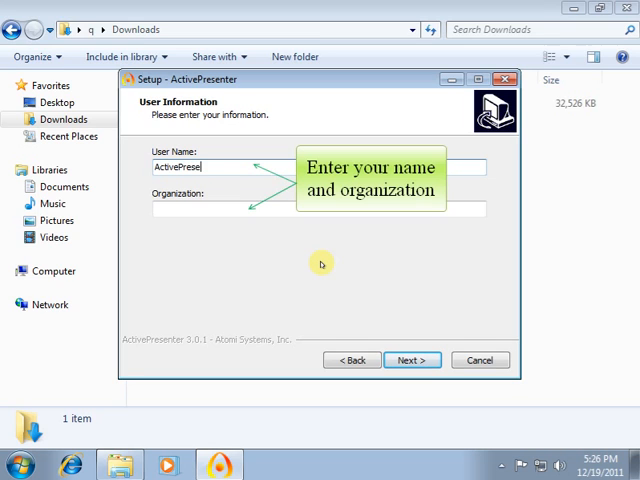
pyautogui.write('At')
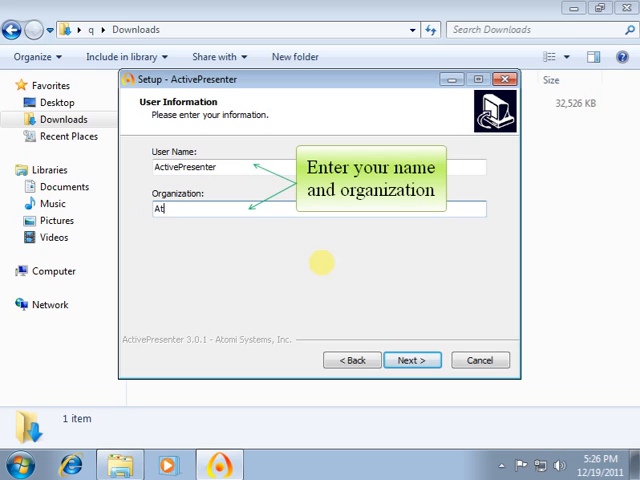
pyautogui.write('AtomiSystems')
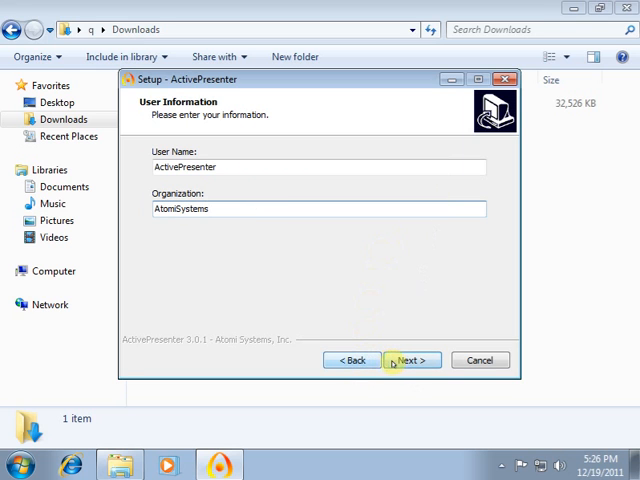
pyautogui.click(411, 360)
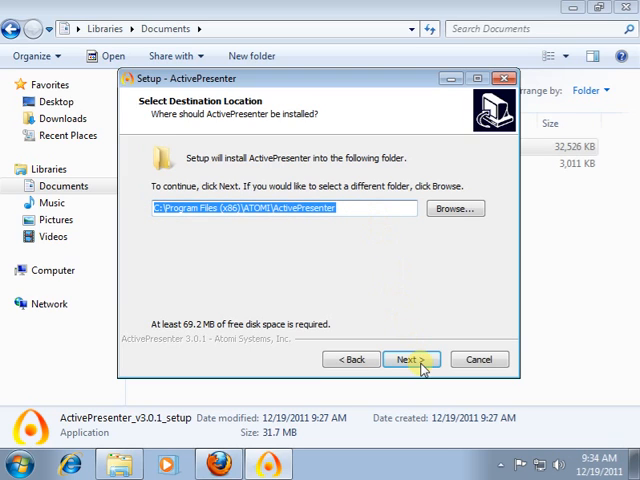
# Keep the default install folder, Start Menu folder, and desktop and Quick Launch icons
pyautogui.click(411, 359)
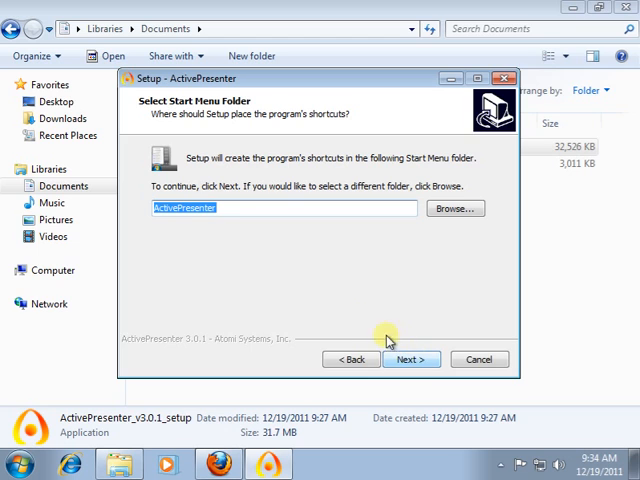
pyautogui.moveTo(357, 300)
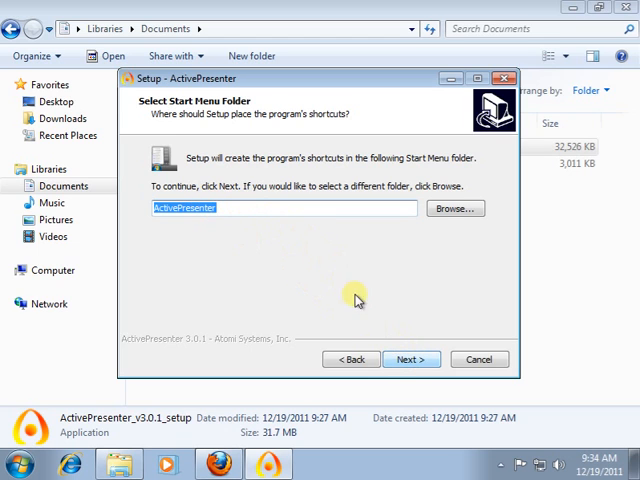
pyautogui.click(410, 359)
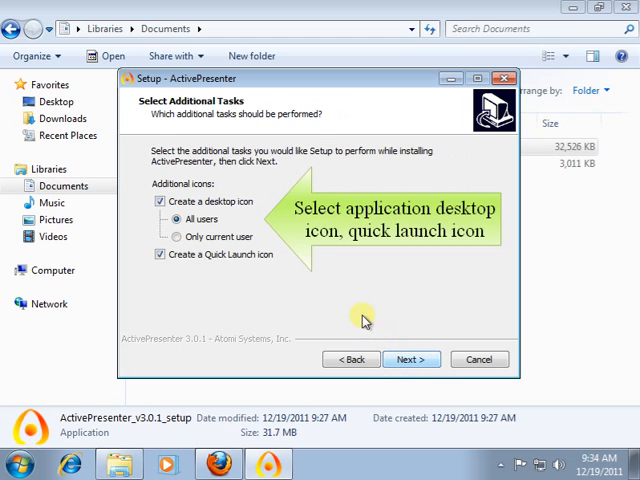
pyautogui.moveTo(277, 257)
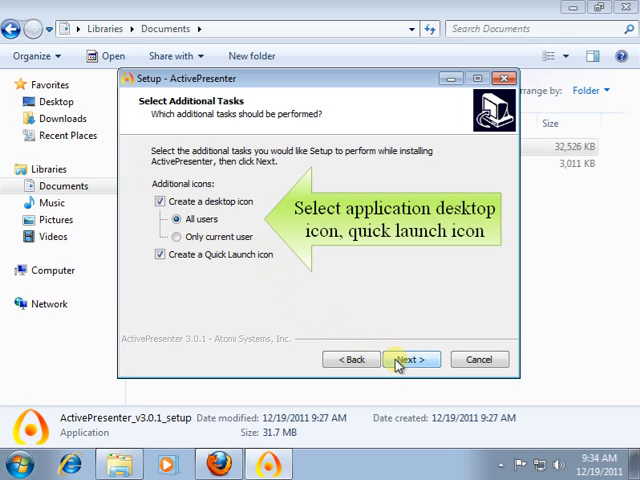
pyautogui.click(410, 359)
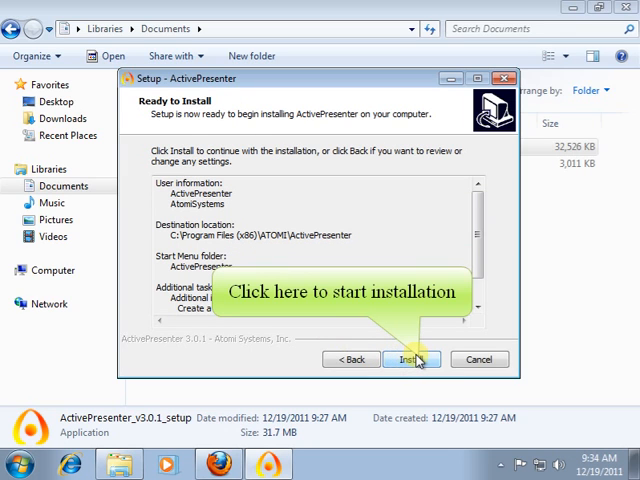
# Install ActivePresenter, skip the release information, and finish with launch enabled
pyautogui.click(412, 359)
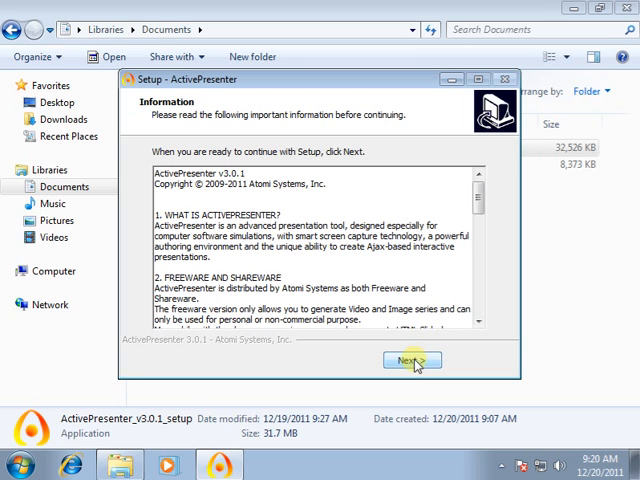
pyautogui.click(411, 360)
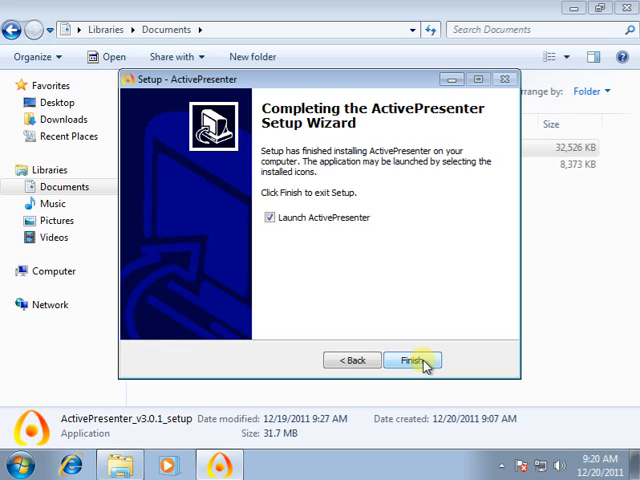
pyautogui.click(412, 360)
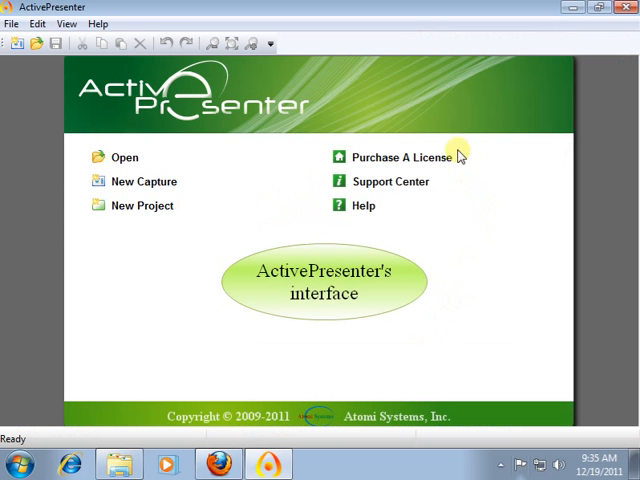